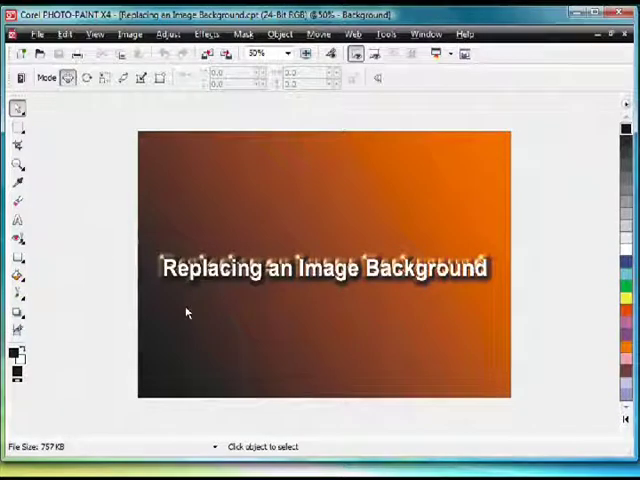
mouse_move(168, 288)
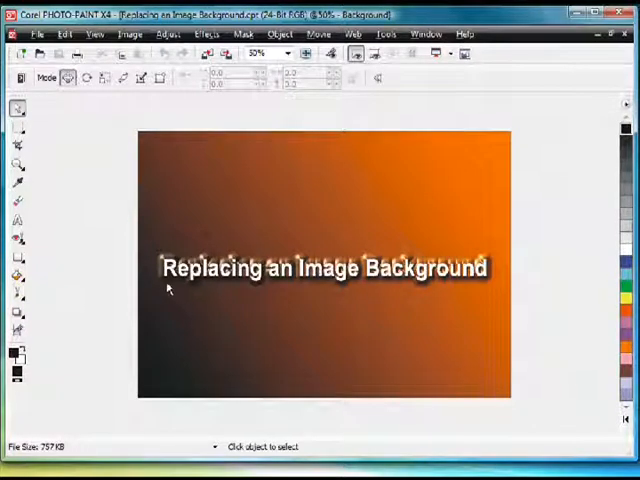
mouse_move(496, 324)
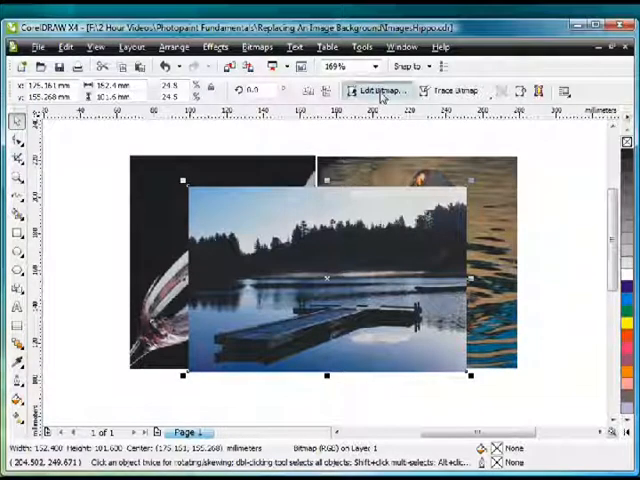
Step: Send the dock bitmap to PHOTO-PAINT for editing and maximize its image window
click(378, 90)
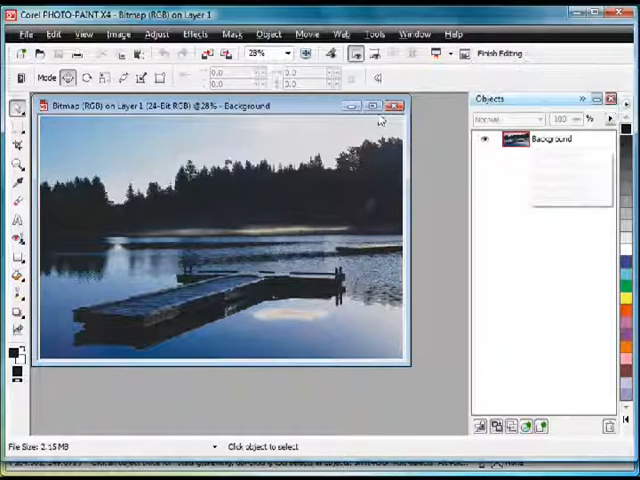
click(384, 104)
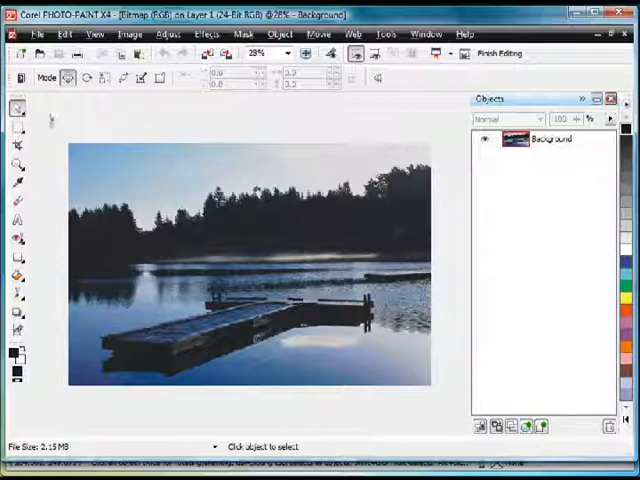
mouse_move(16, 110)
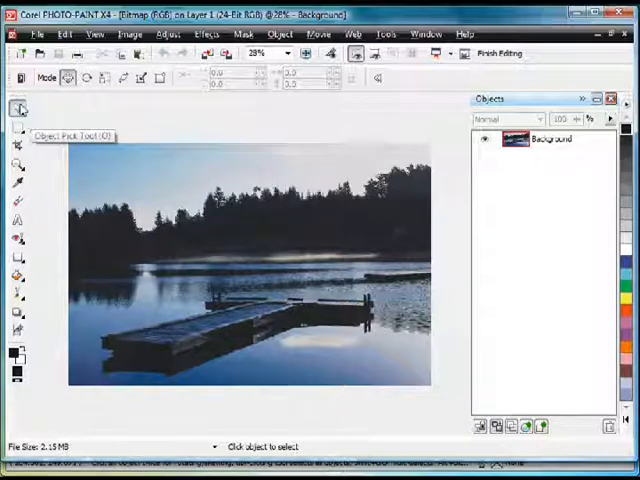
click(16, 108)
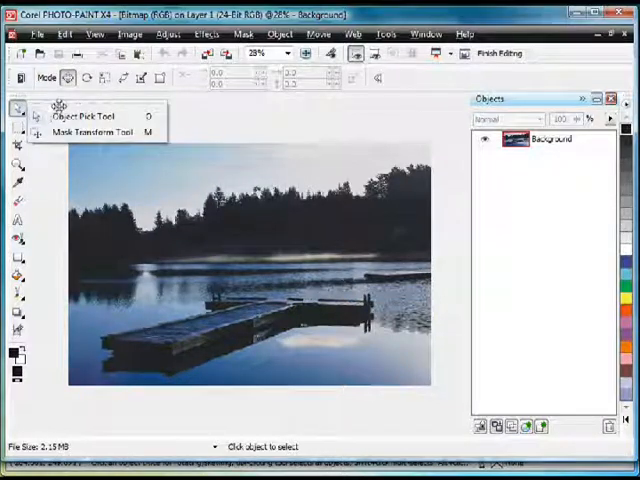
click(88, 116)
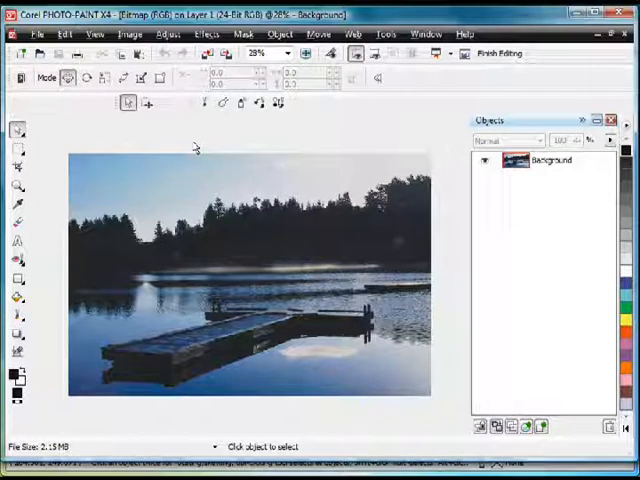
mouse_move(330, 444)
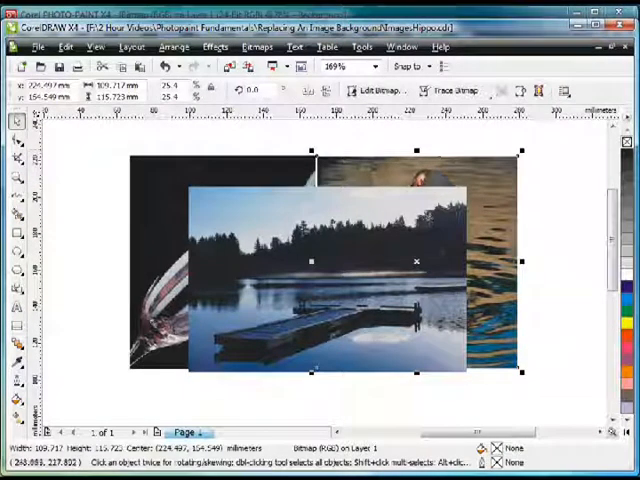
mouse_move(124, 68)
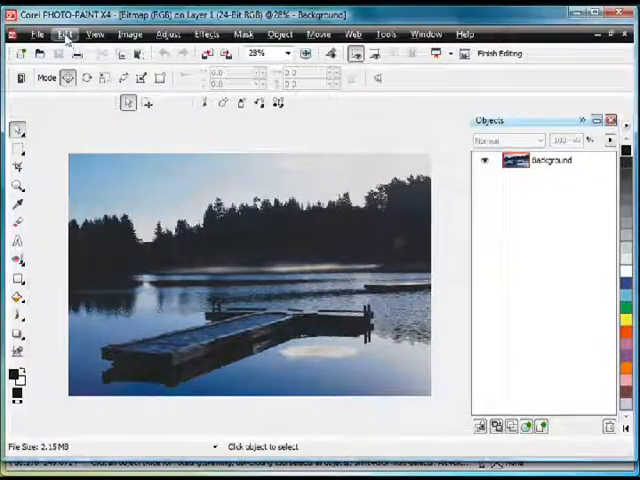
Step: Paste the hippo photo as a new object above the lake background, keeping its size unchanged
click(64, 32)
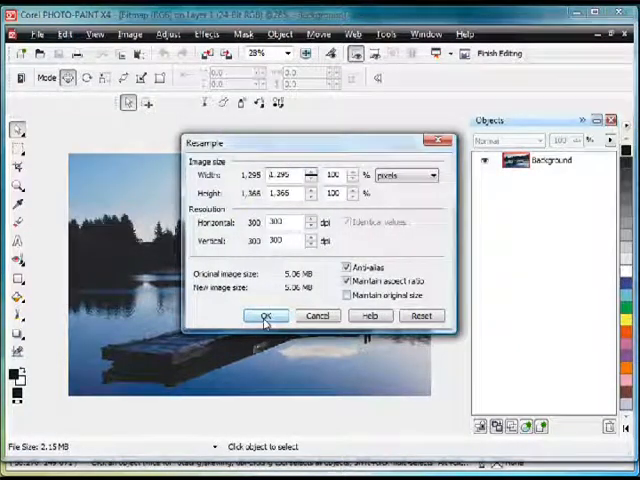
click(264, 316)
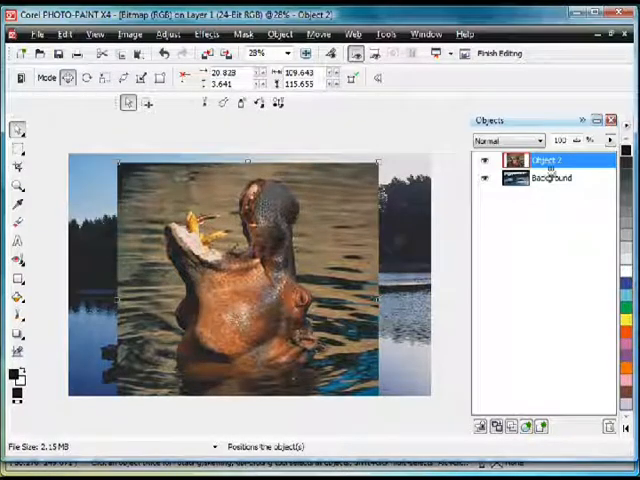
mouse_move(544, 160)
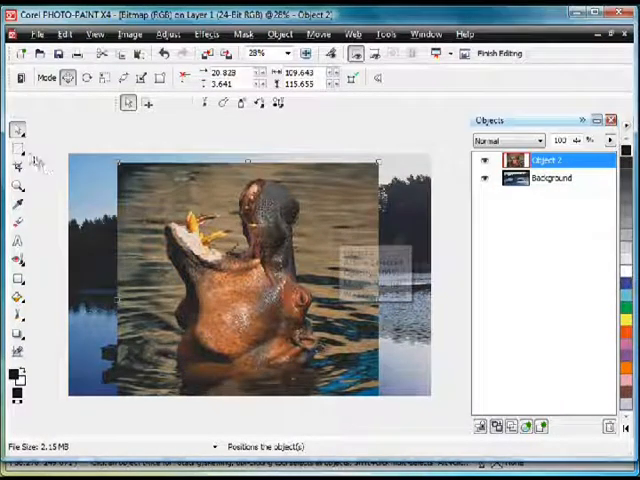
mouse_move(18, 156)
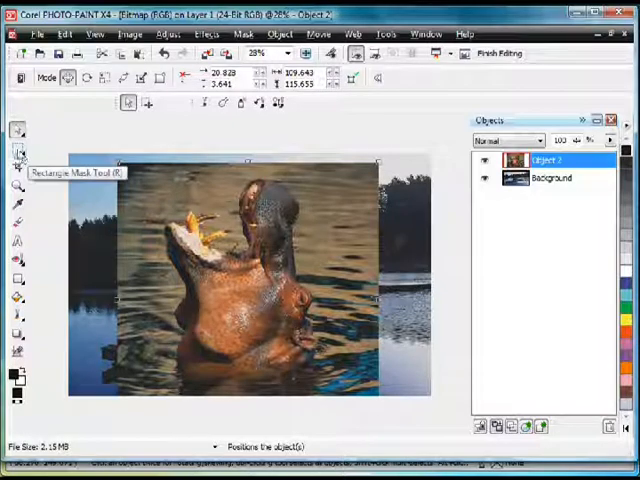
Step: Mask a rectangle around the hippo and crop the object to that mask
click(16, 144)
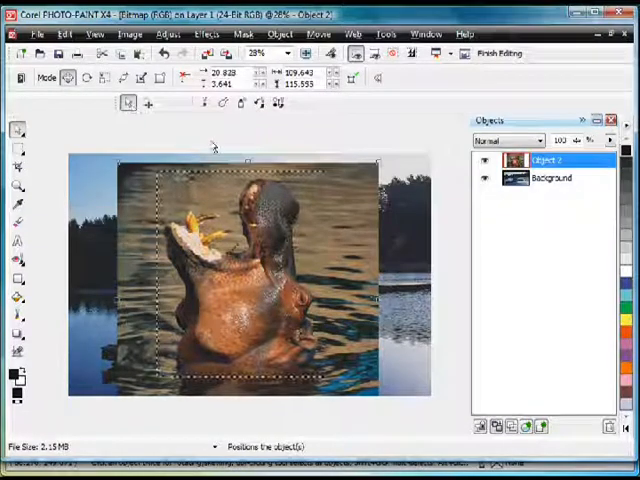
click(280, 32)
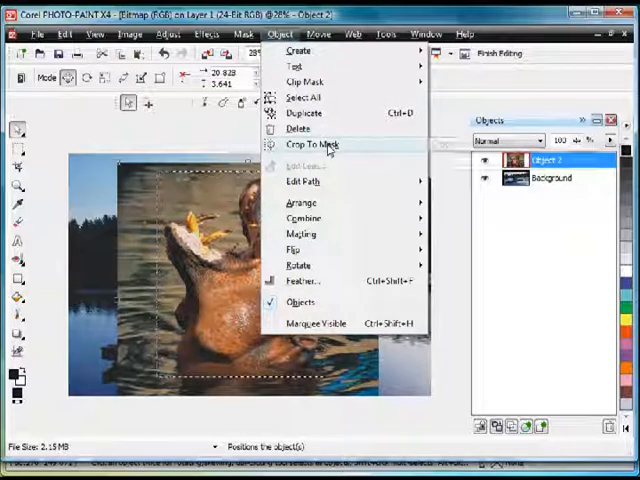
click(312, 144)
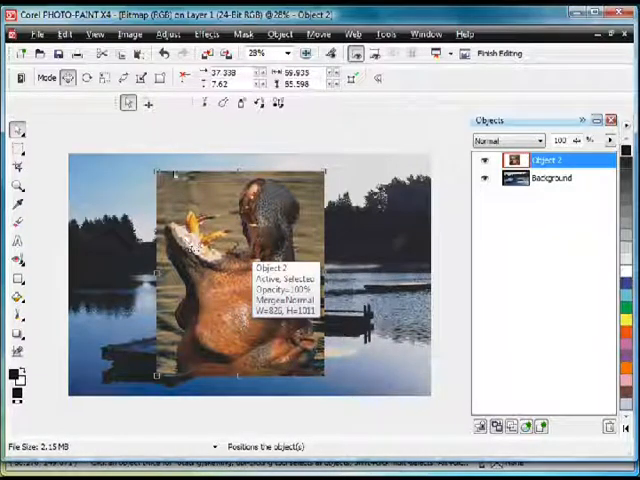
Step: Bring the hippo object into the Cutout Lab from the Image menu
click(130, 32)
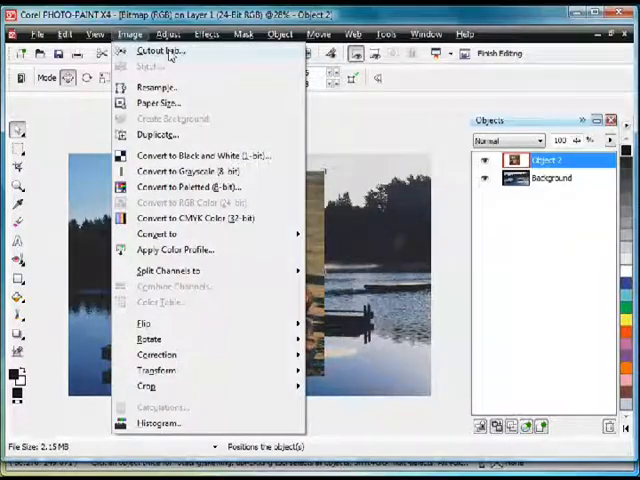
click(160, 52)
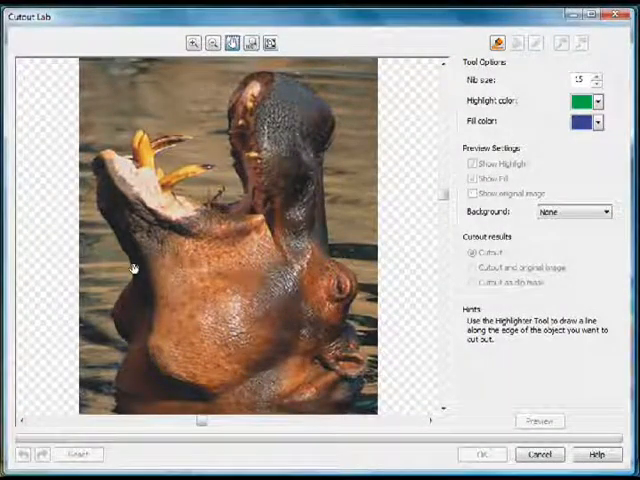
mouse_move(116, 340)
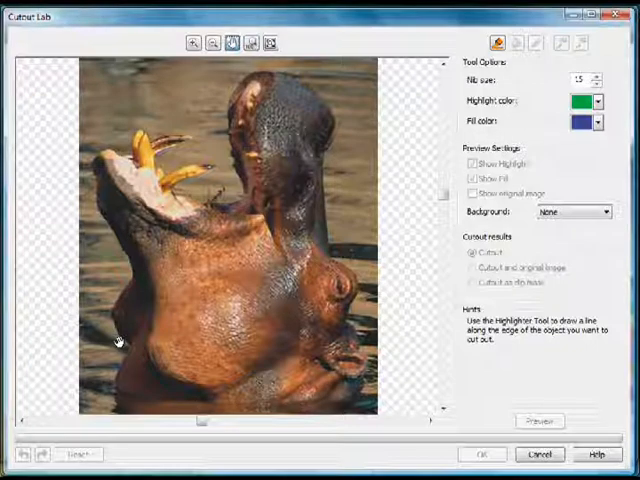
mouse_move(496, 44)
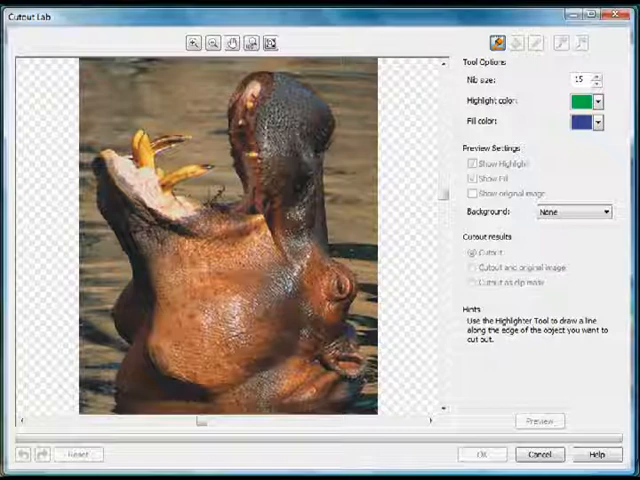
click(330, 256)
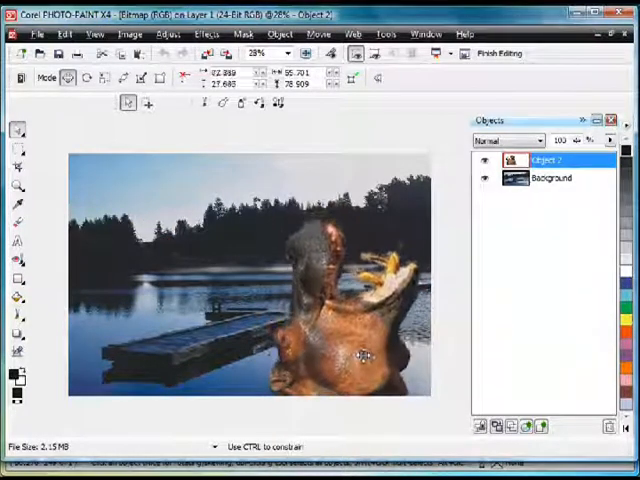
Step: Scale up the hippo head and position it at the lower right of the lake scene
drag(364, 356, 356, 360)
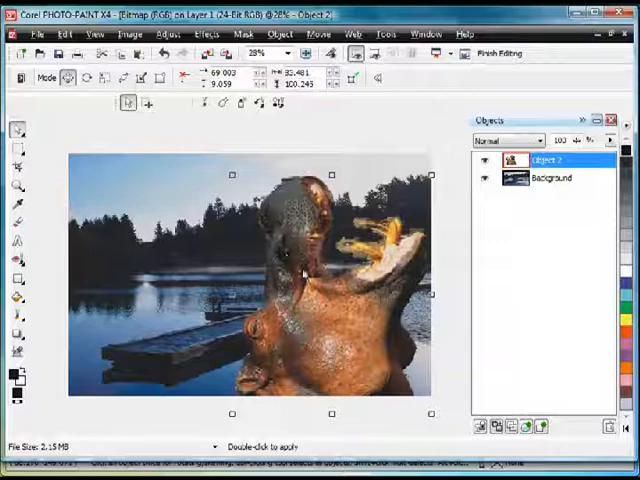
right_click(332, 308)
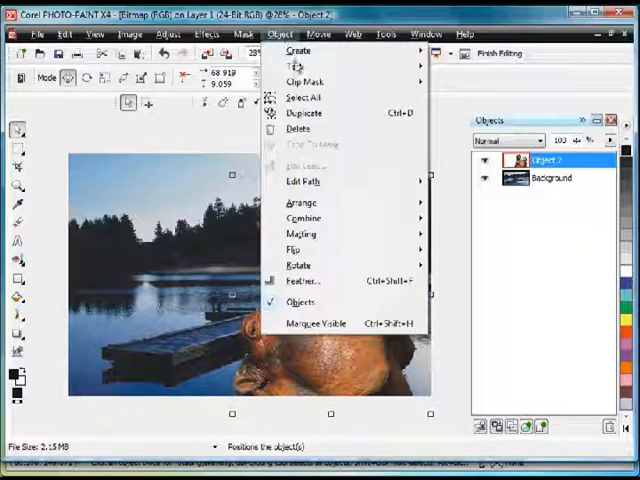
Step: Create a clip mask for the hippo from its object transparency
click(304, 80)
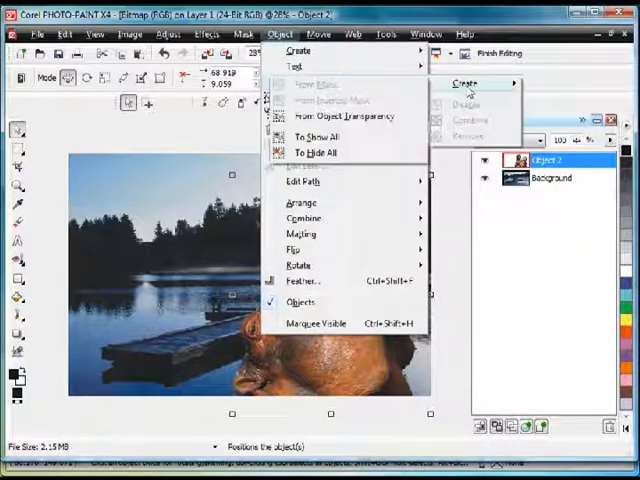
mouse_move(344, 116)
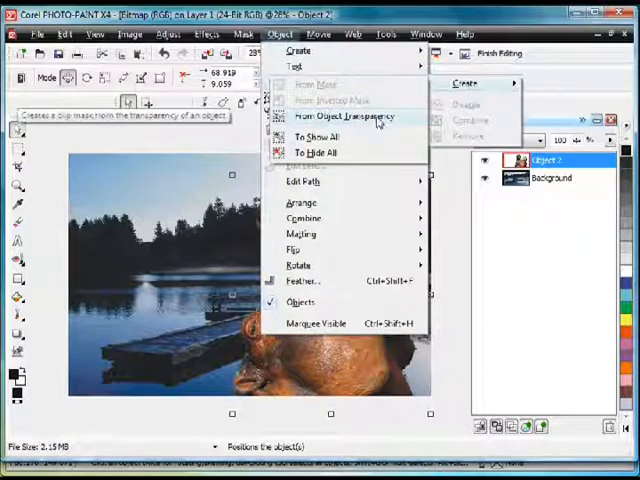
click(330, 116)
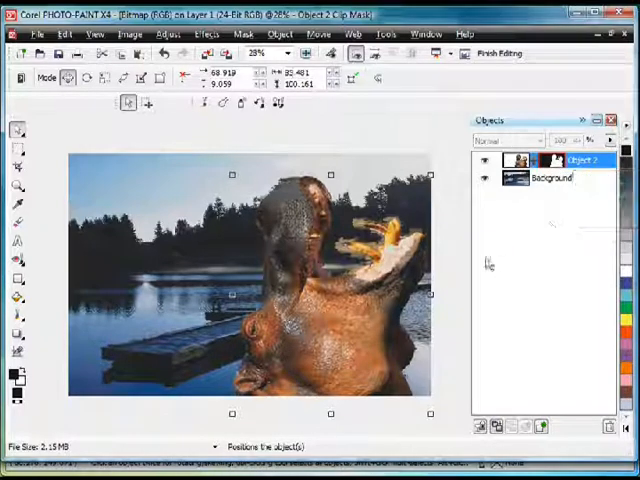
Step: Hide the lake background and zoom in on the hippo's head alone
click(484, 180)
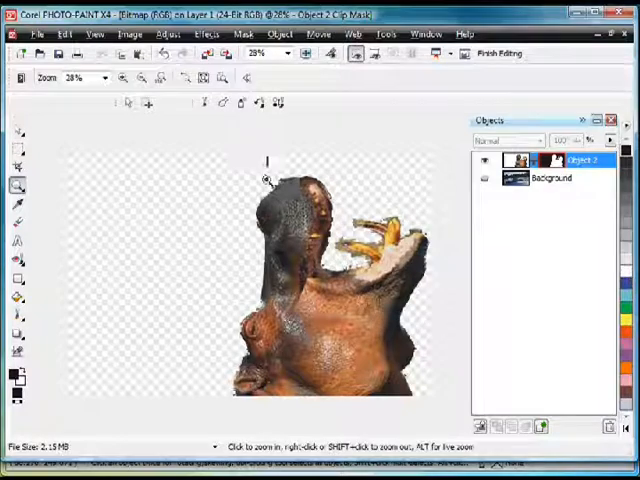
click(266, 180)
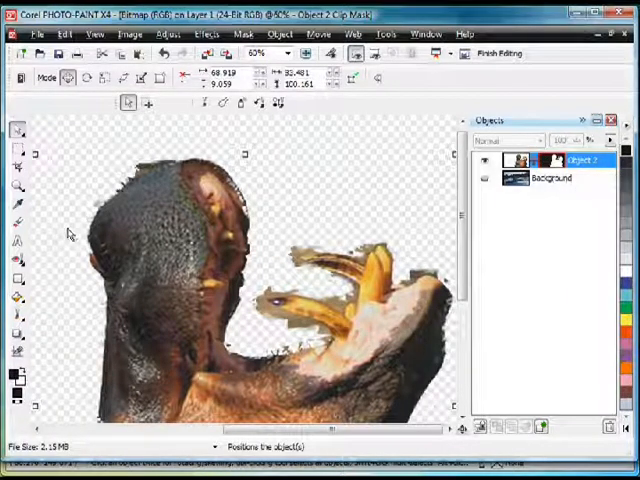
mouse_move(368, 248)
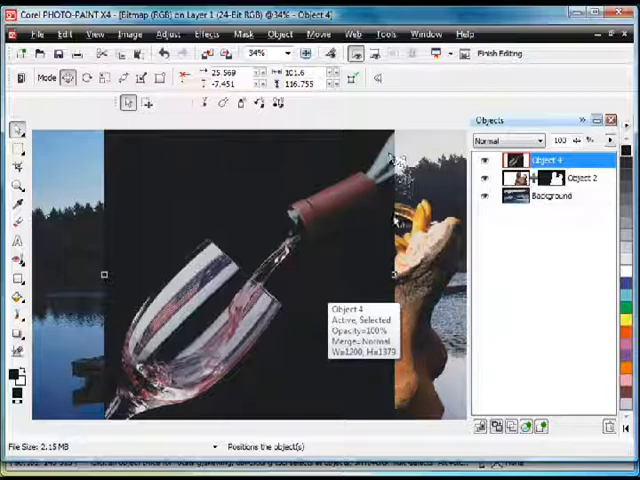
mouse_move(18, 150)
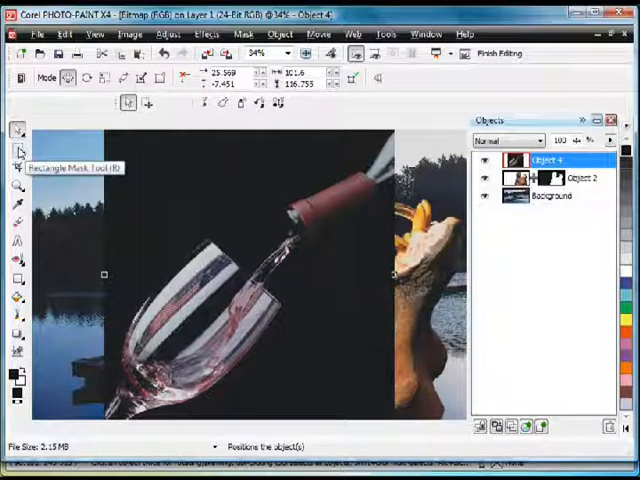
Step: Scale down the wine photo object and move it over the hippo's open mouth
click(16, 148)
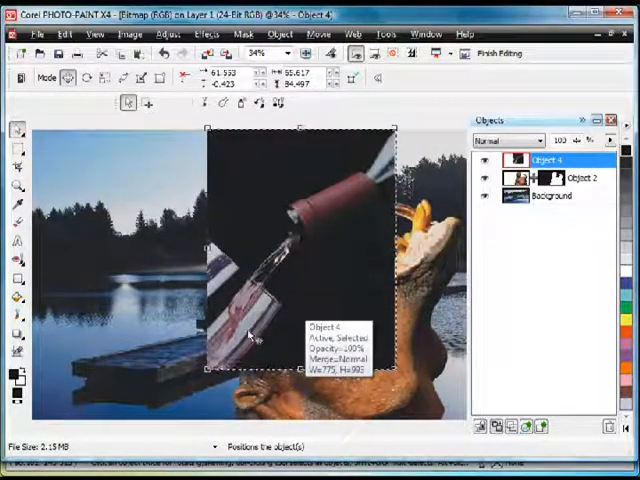
Step: Zoom in on the bottle spout and glass, then ready the Clone tool
click(250, 52)
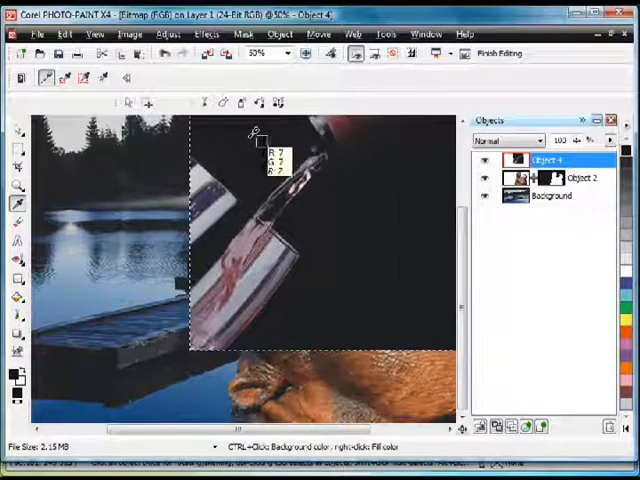
mouse_move(204, 104)
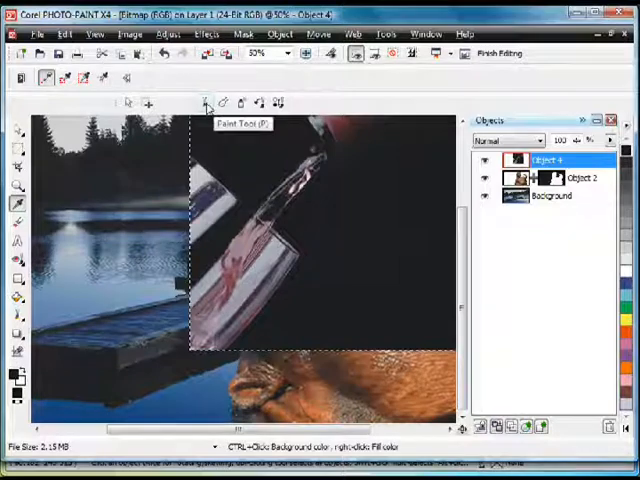
click(204, 102)
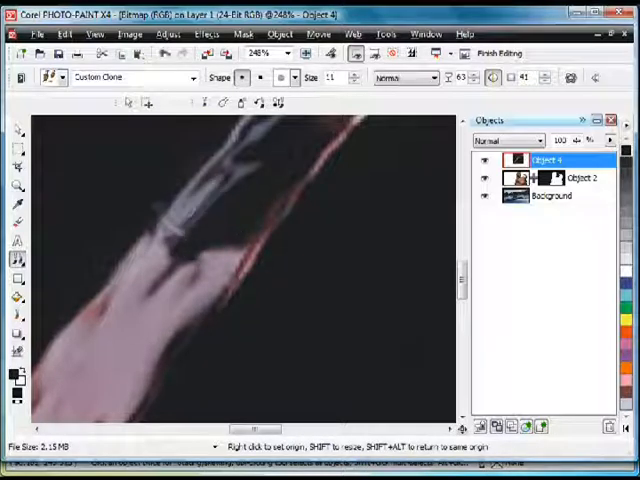
Step: Clone dark backdrop over the wine glass so only the bottle and stream remain
click(160, 218)
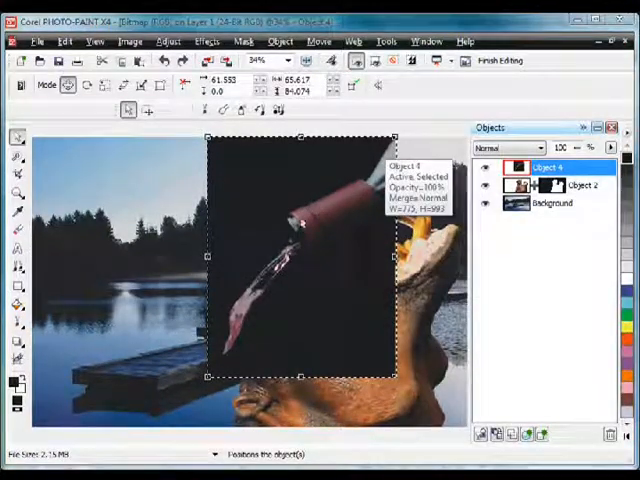
Step: Select the dark backdrop around the bottle with the Magic Wand Mask, adding remaining dark areas
click(18, 158)
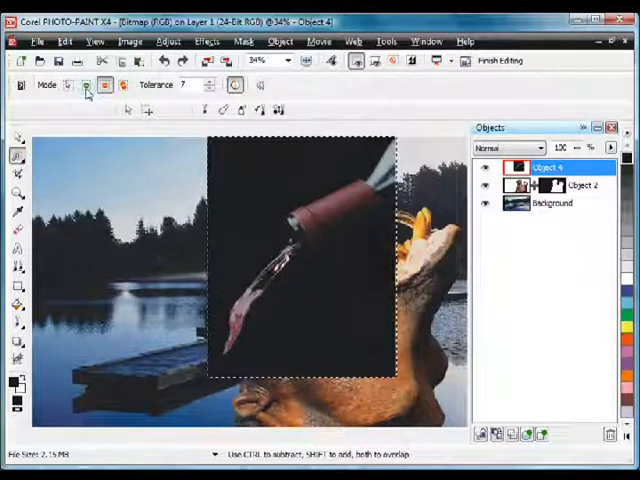
click(104, 84)
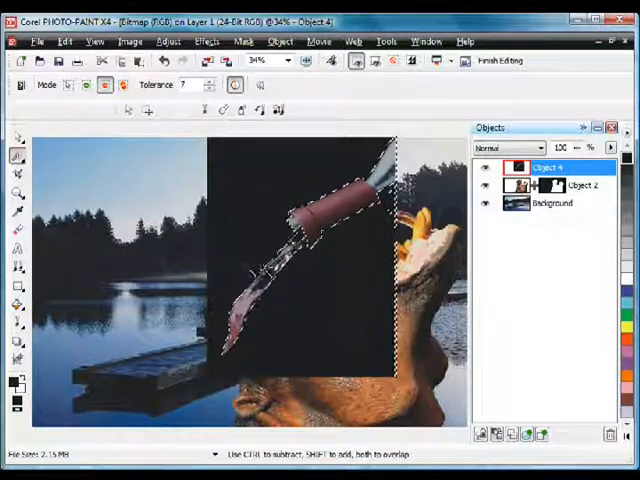
click(18, 192)
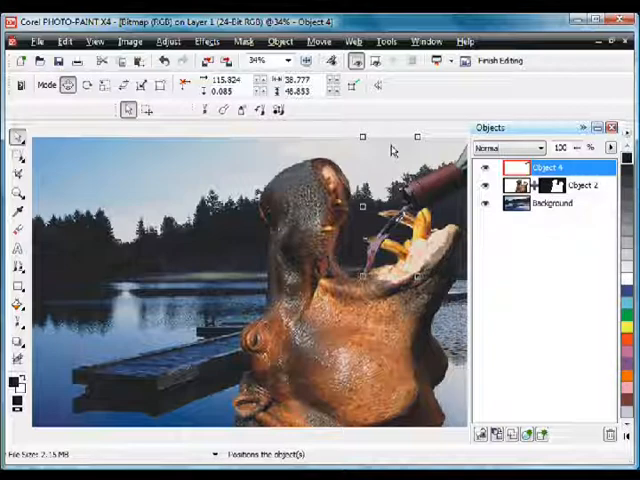
Step: Begin touching up the wine stream where it meets the hippo's teeth
click(280, 40)
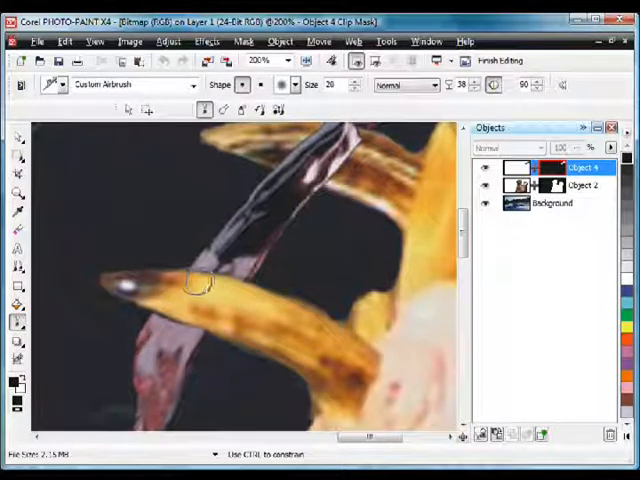
mouse_move(228, 300)
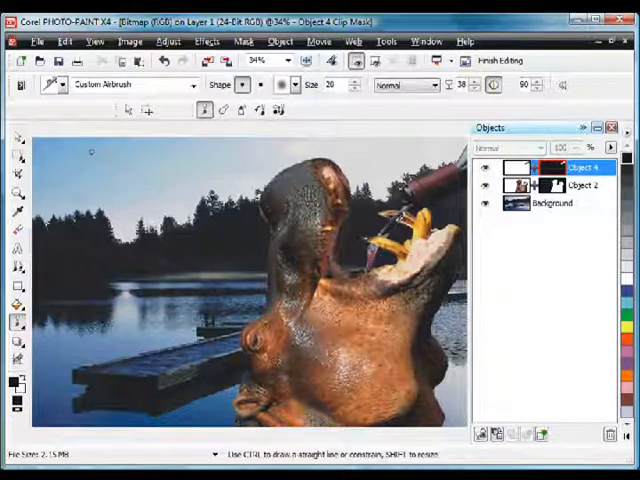
Step: Apply a slight Zoom blur to the lake background object, testing a stronger amount first
click(552, 204)
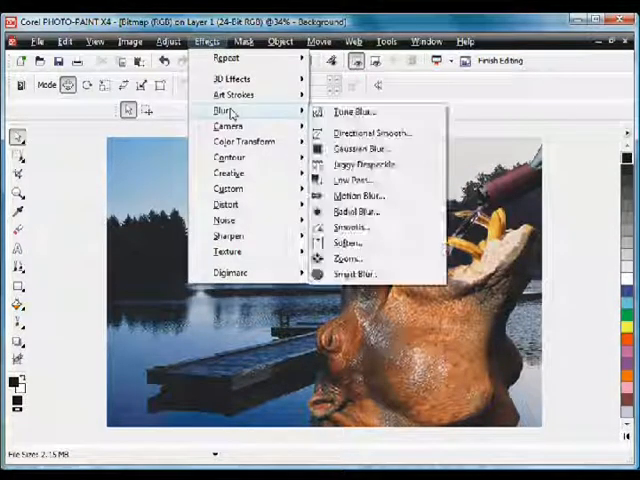
click(346, 258)
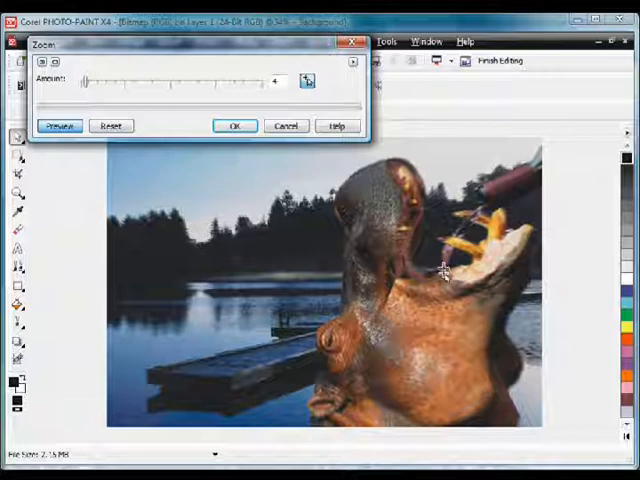
drag(280, 80, 90, 80)
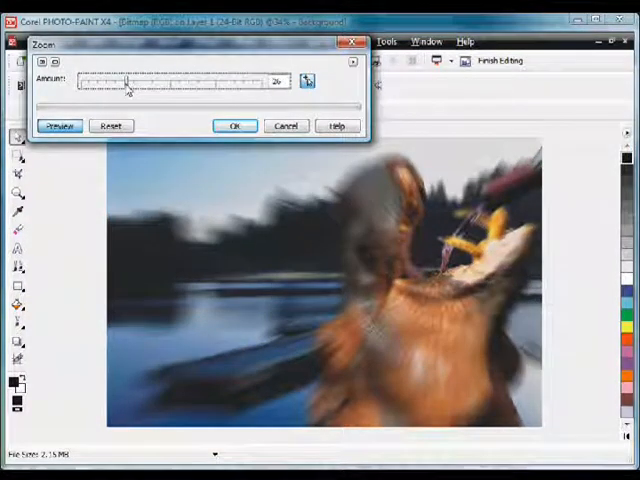
drag(128, 82, 82, 82)
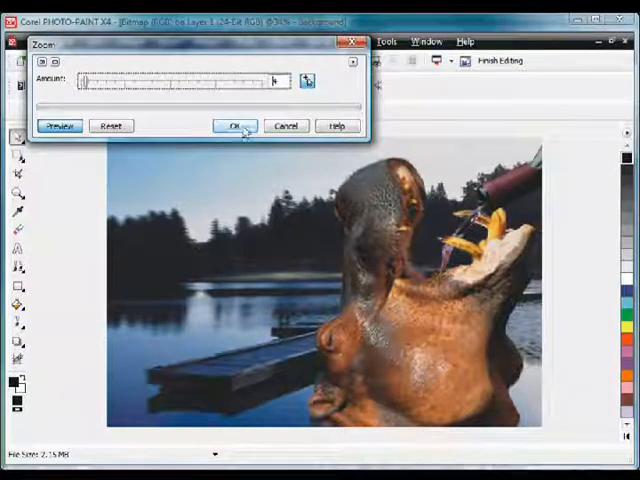
click(236, 126)
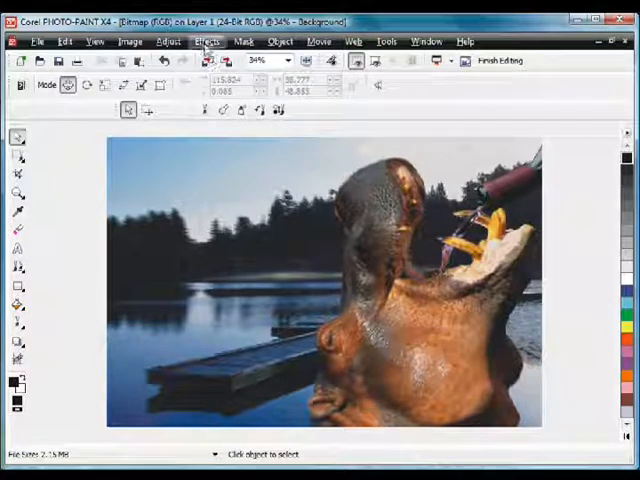
Step: Apply a Lens Flare from Effects > Camera with adjusted settings and width
click(208, 40)
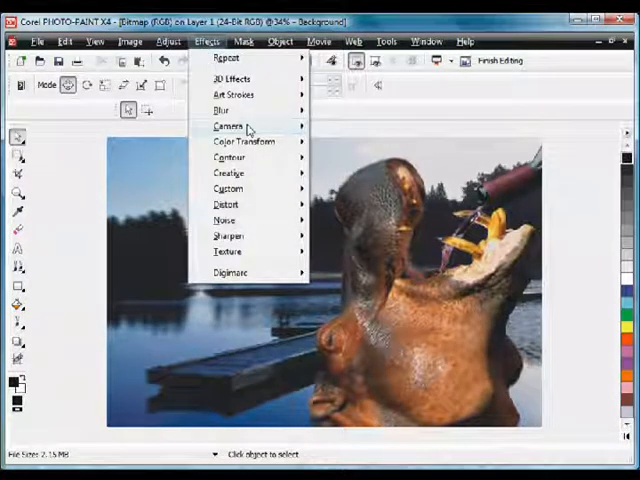
mouse_move(228, 126)
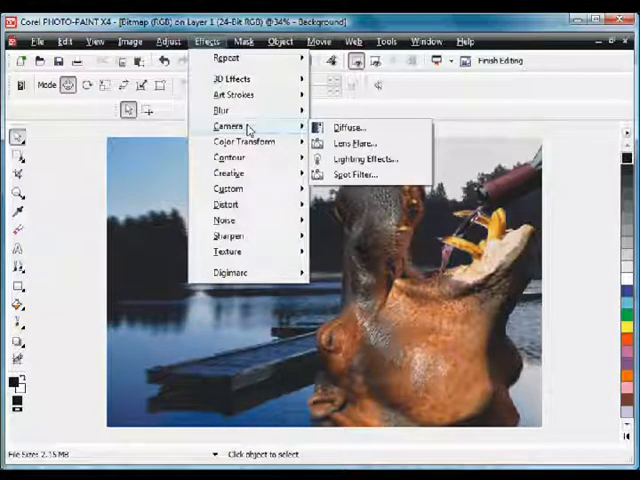
click(356, 144)
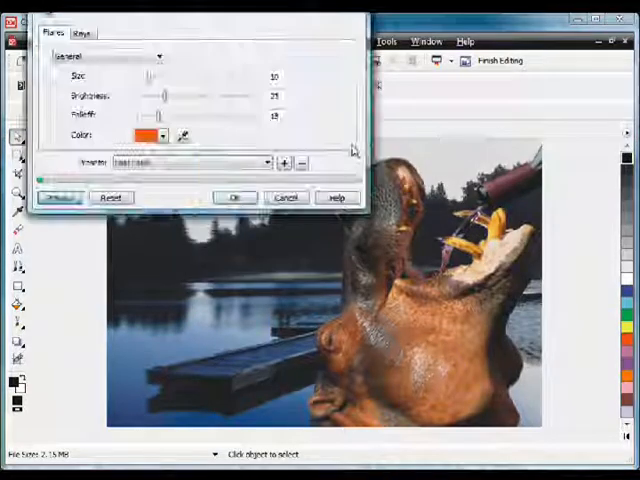
click(58, 196)
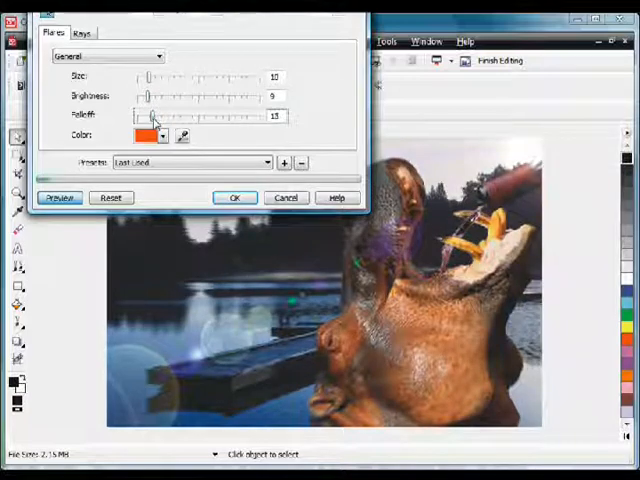
drag(156, 116, 148, 116)
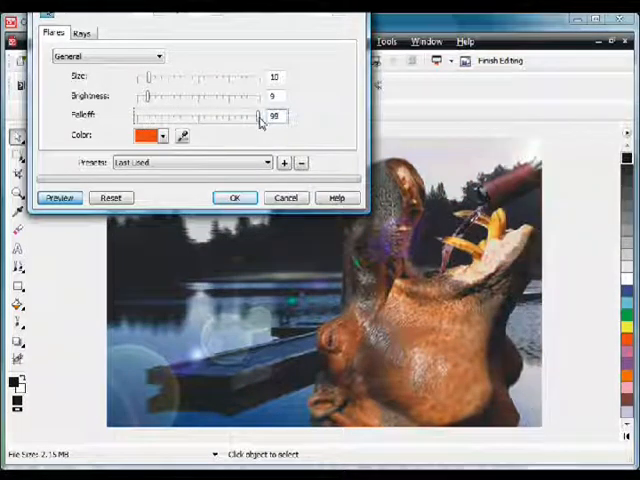
click(234, 196)
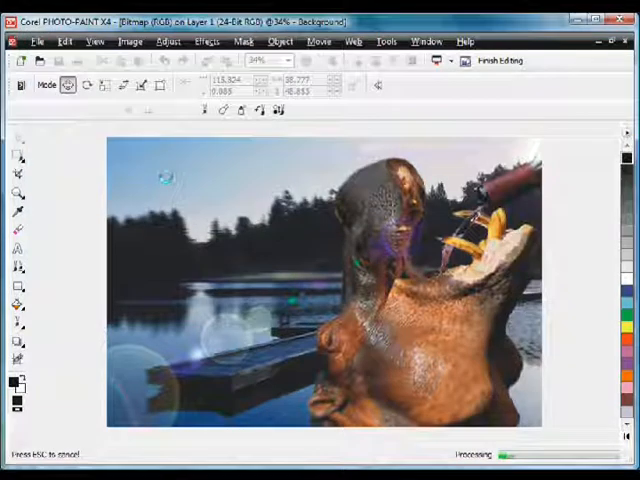